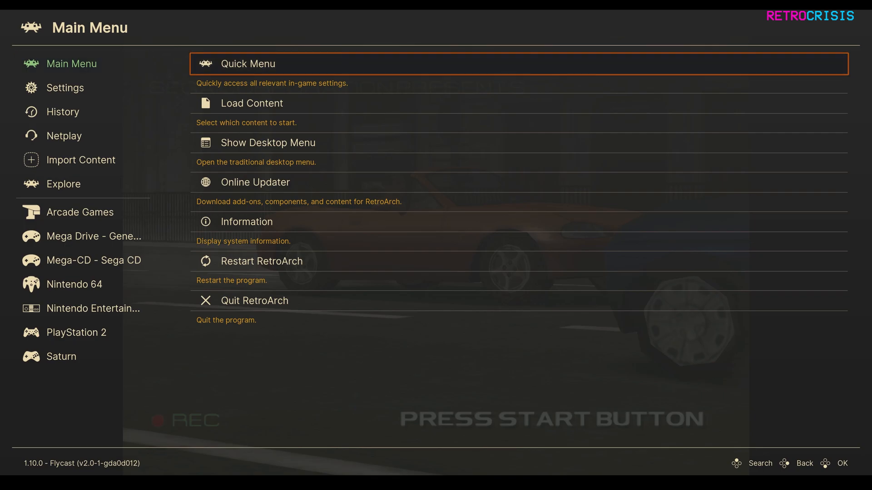
# Step: Reach the Core Downloader through the Online Updater
pyautogui.click(255, 181)
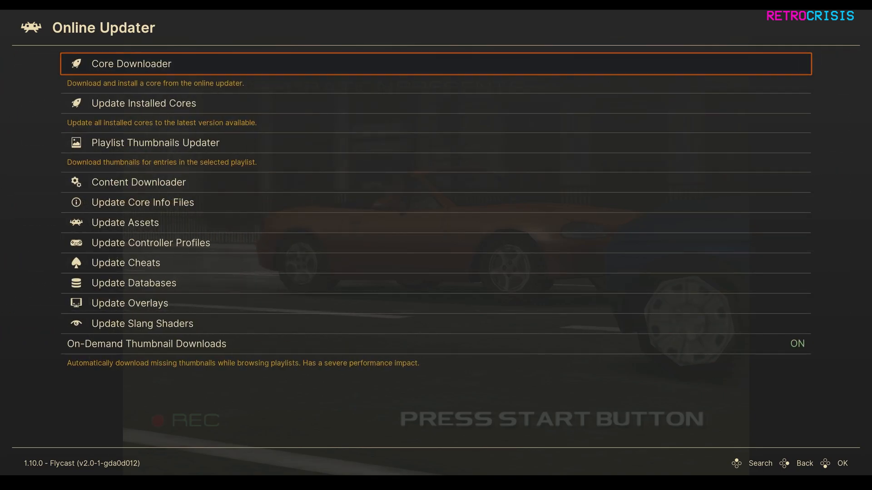
pyautogui.click(131, 63)
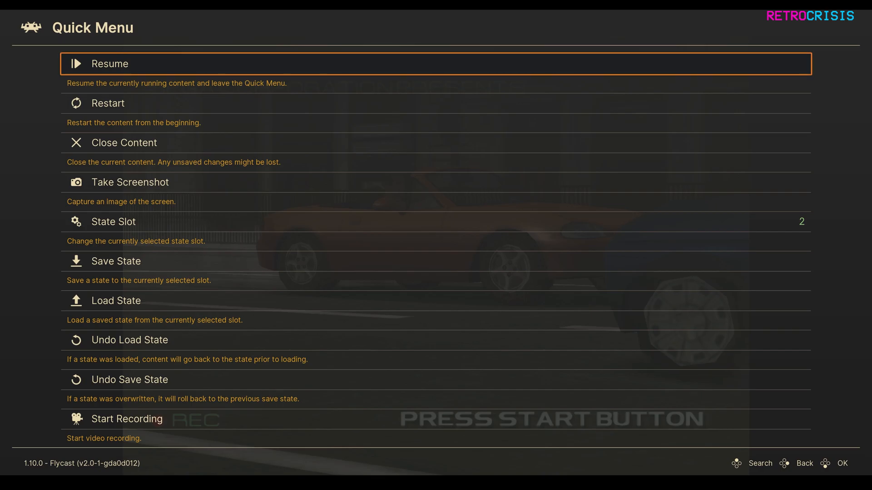
# Step: Enter the Quick Menu's Options to reach Flycast's core settings
pyautogui.scroll(-3)
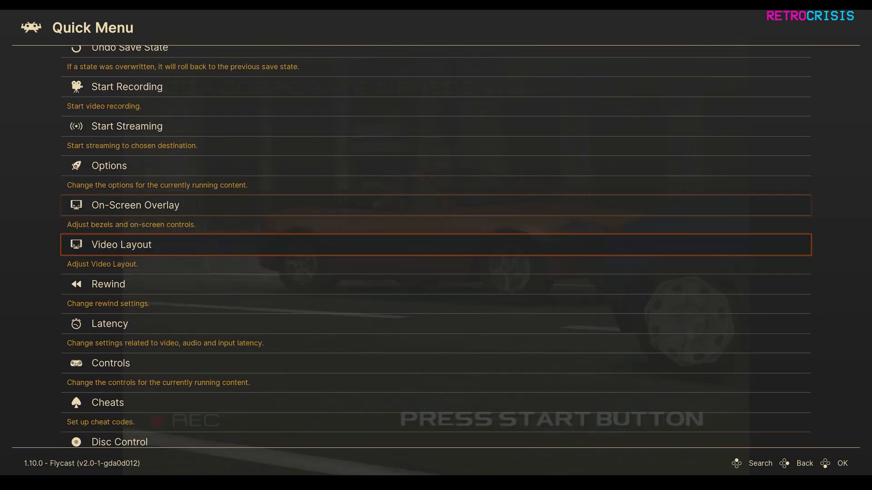
pyautogui.click(109, 165)
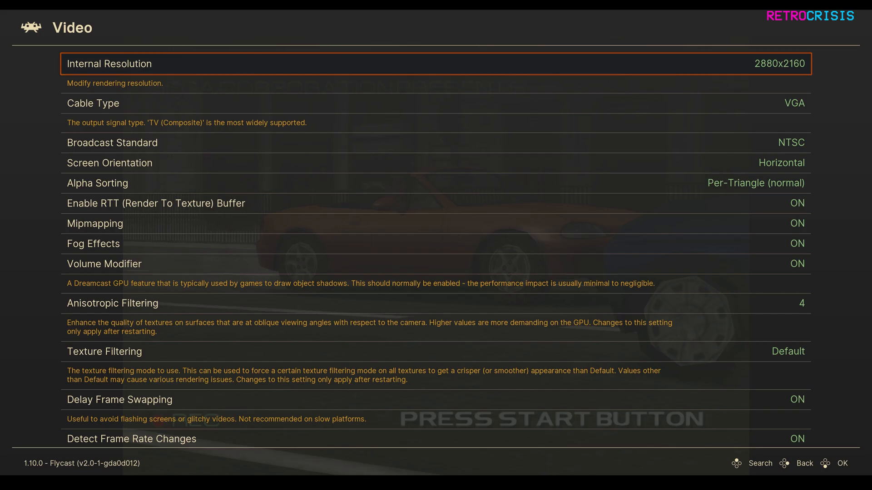
pyautogui.click(434, 64)
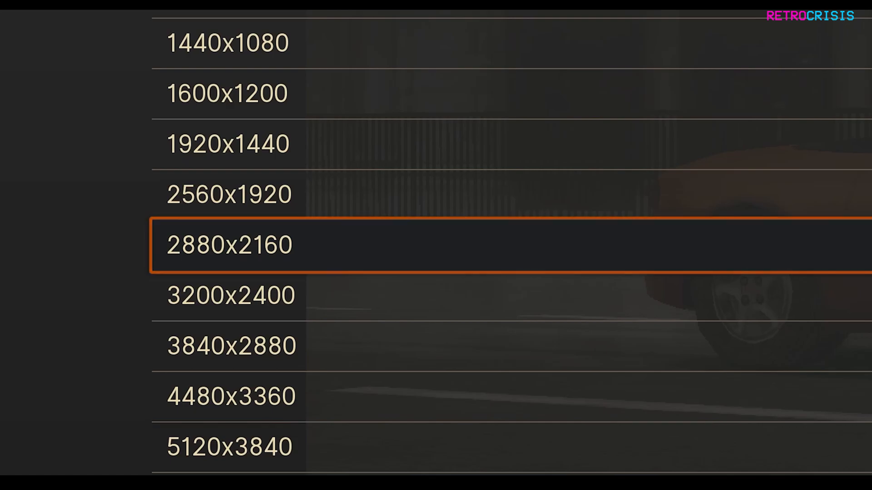
pyautogui.click(229, 245)
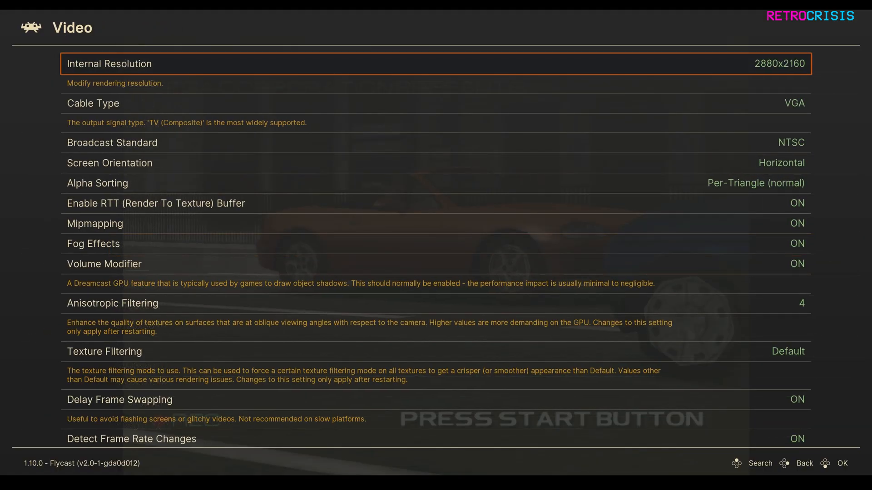
pyautogui.press('Down')
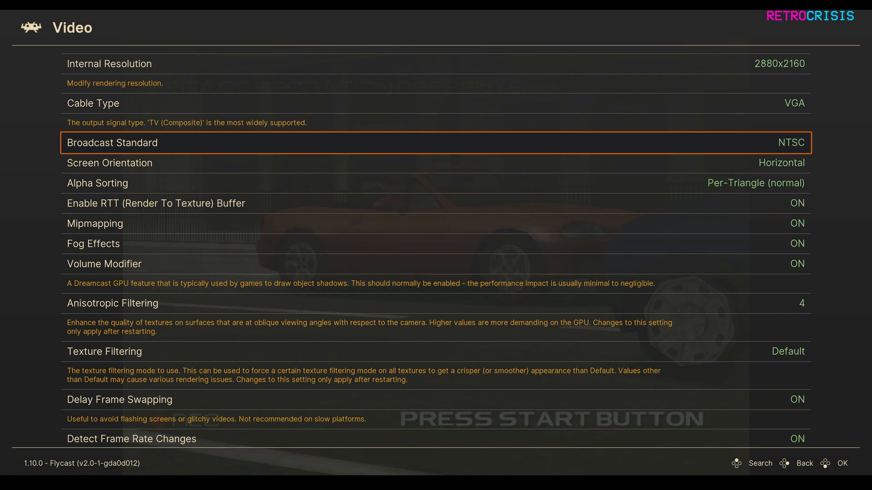
pyautogui.press('Down')
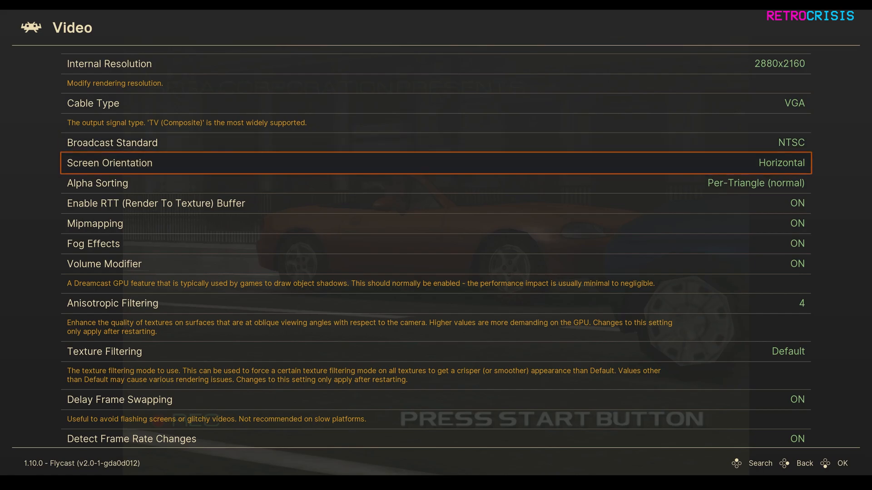
pyautogui.press('Down')
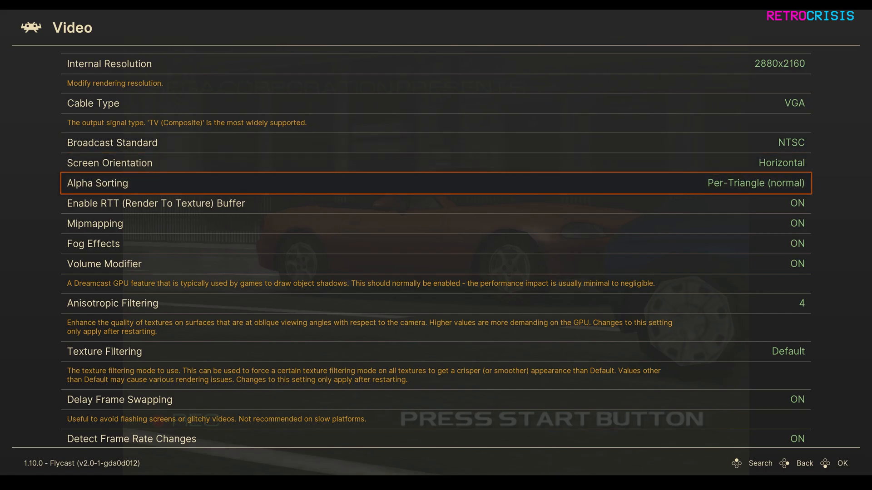
pyautogui.press('down')
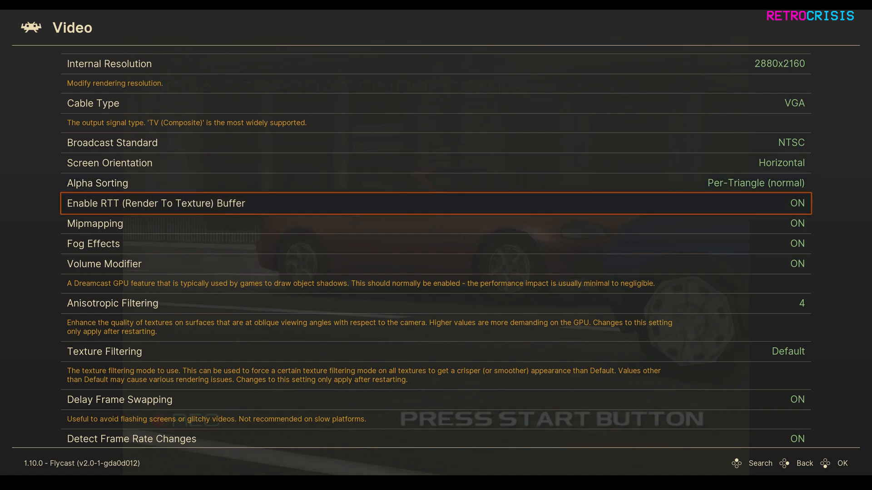
pyautogui.press('down')
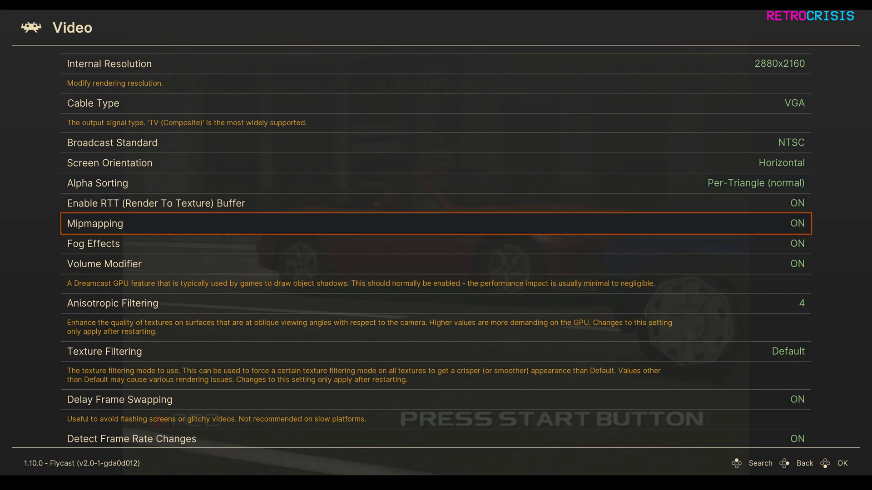
pyautogui.scroll(-3)
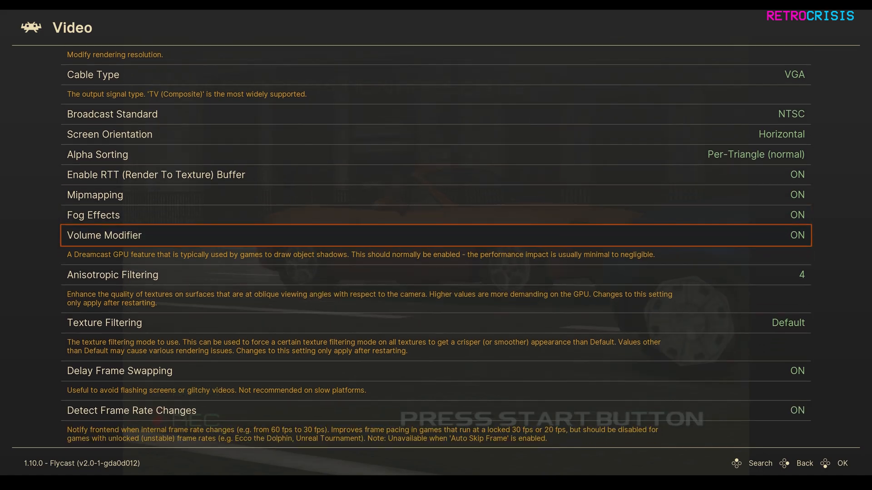
pyautogui.scroll(-3)
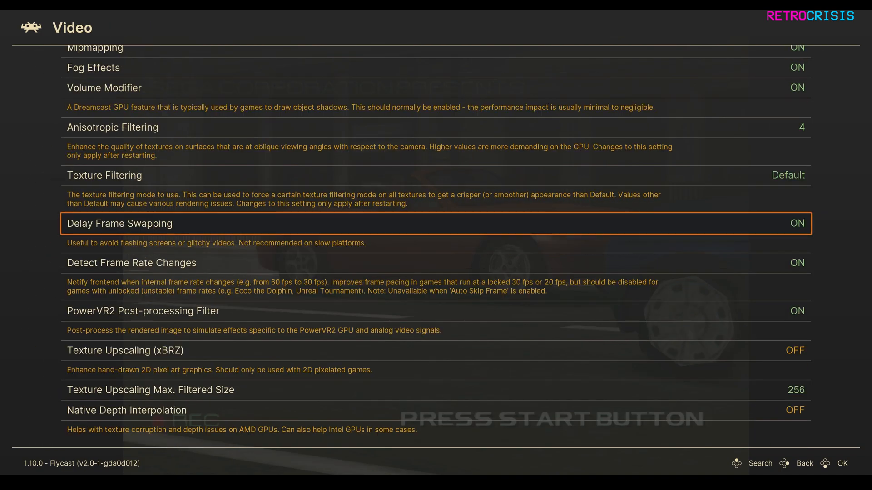
# Step: Leave the Video options via the PowerVR2 filter entry and enter the Performance category
pyautogui.press('Down')
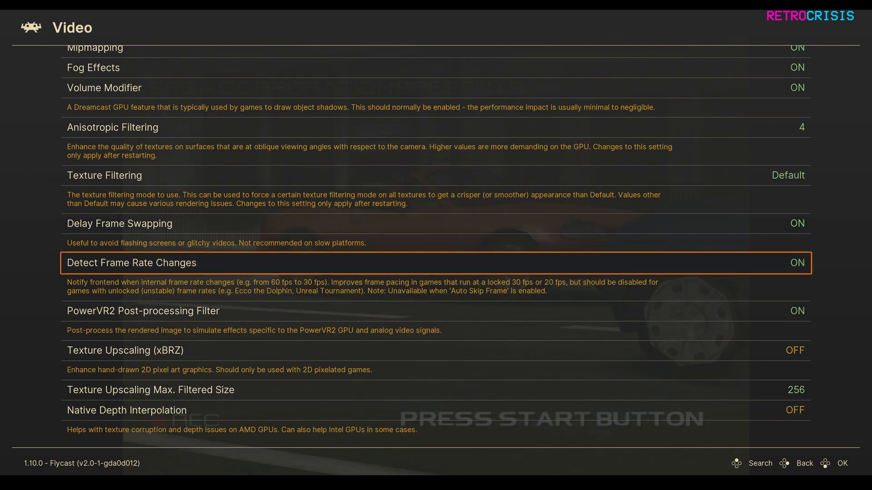
pyautogui.press('Down')
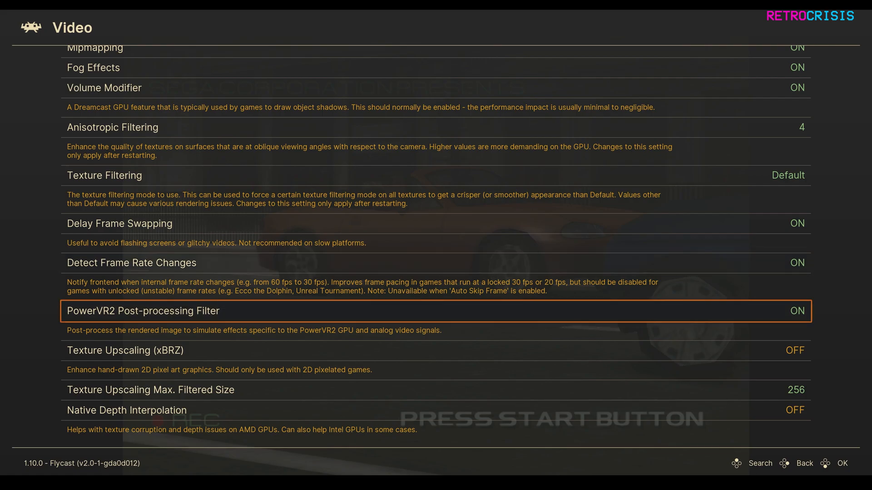
pyautogui.press('Down')
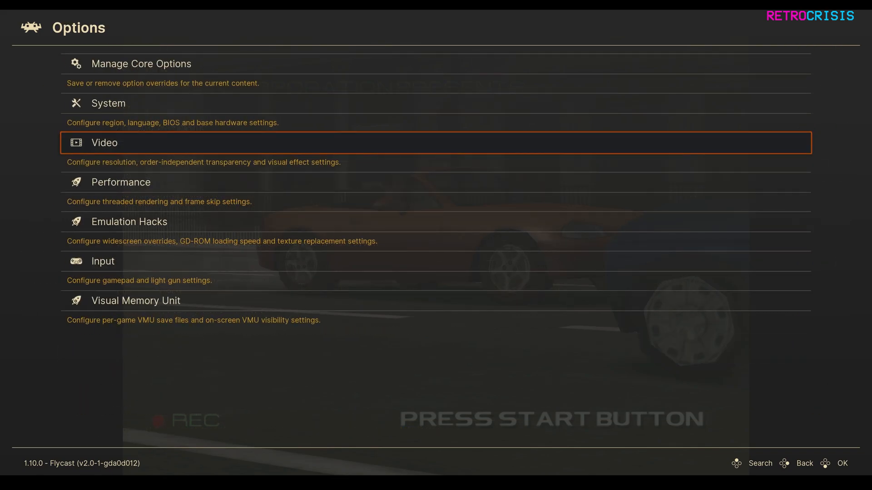
pyautogui.click(120, 182)
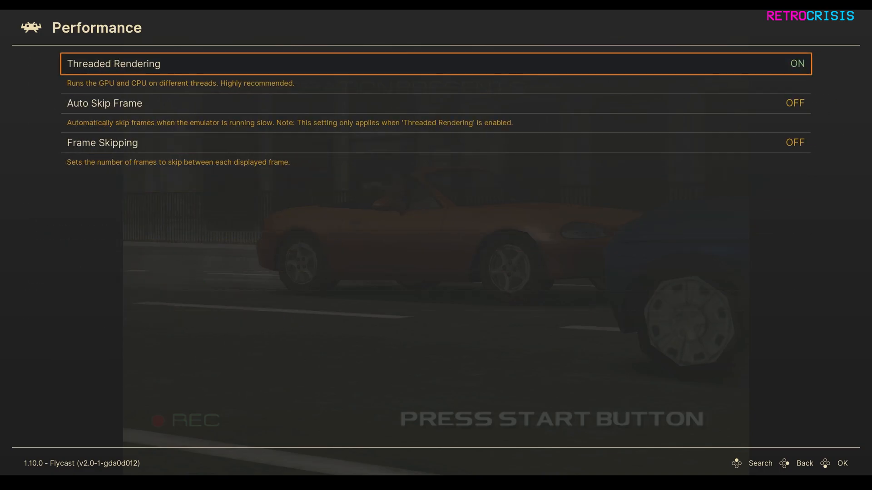